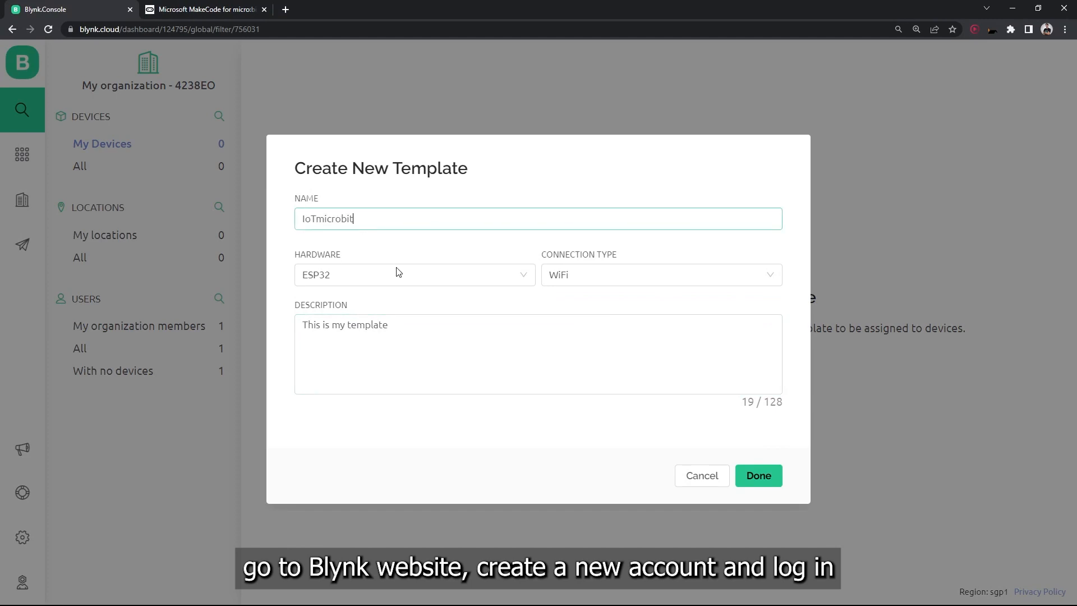
Step: Confirm the new template named IoTmicrobit, landing on its empty Datastreams list
{"action": "left_click", "coordinate": [758, 476]}
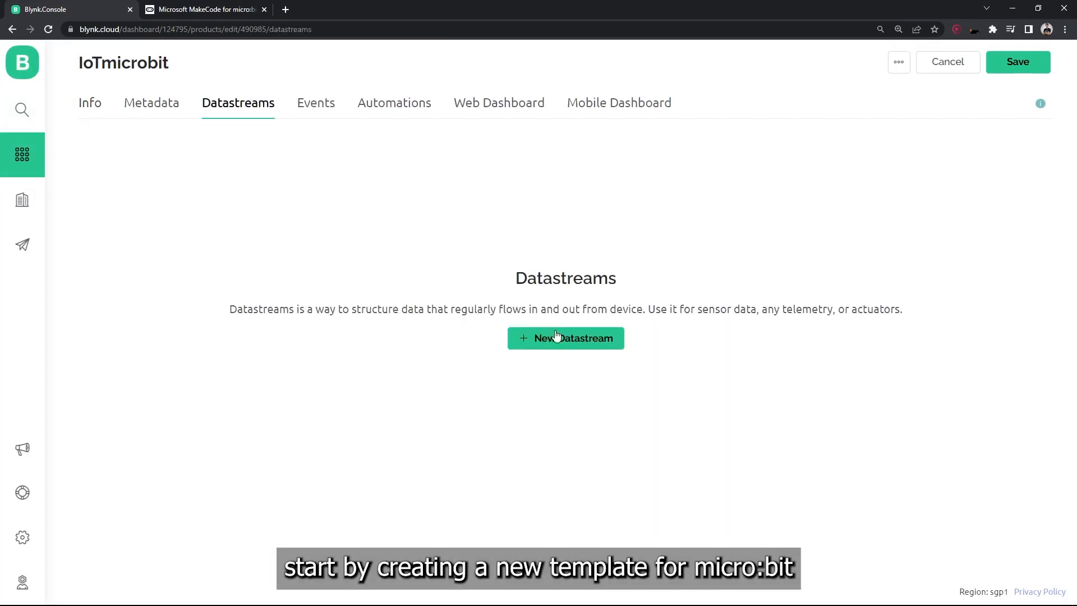
Step: Create the ON_OFF virtual pin datastream on V0 as an integer ranging 0 to 1
{"action": "left_click", "coordinate": [565, 338]}
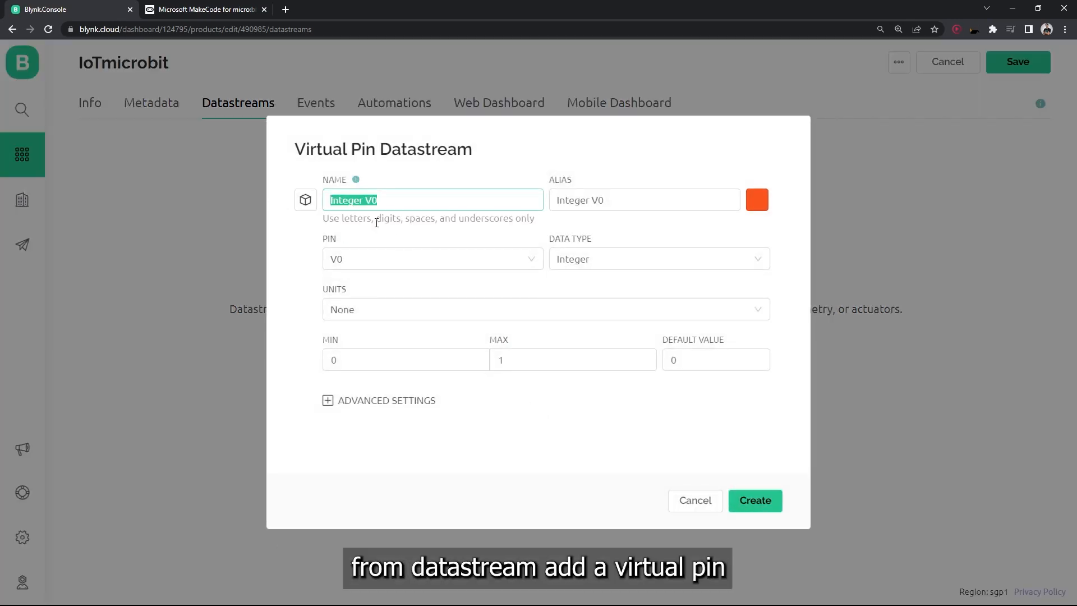
{"action": "type", "text": "ON_OFF"}
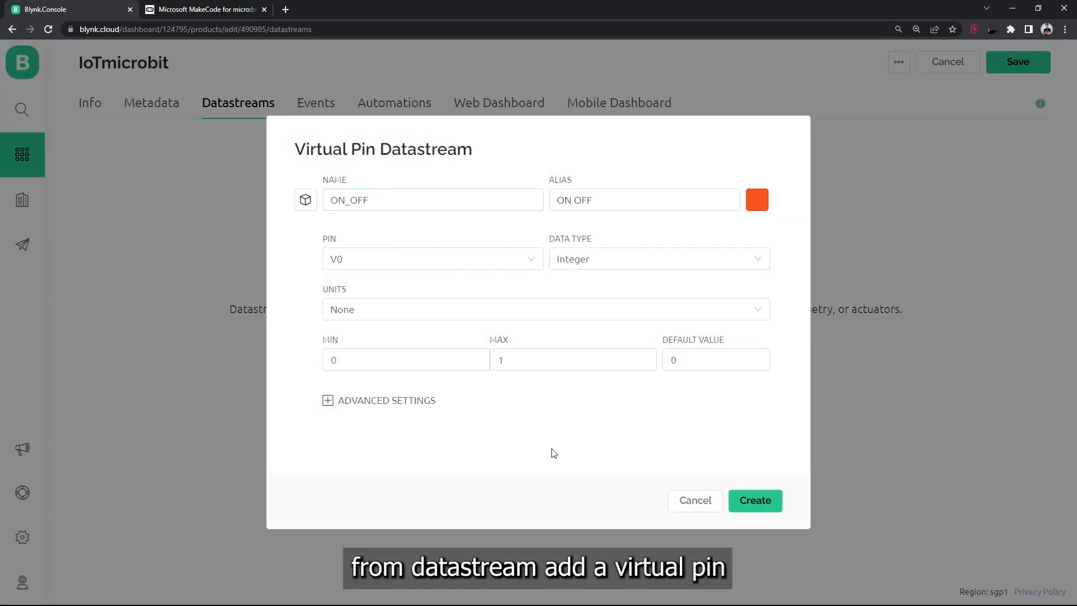
{"action": "left_click", "coordinate": [754, 501]}
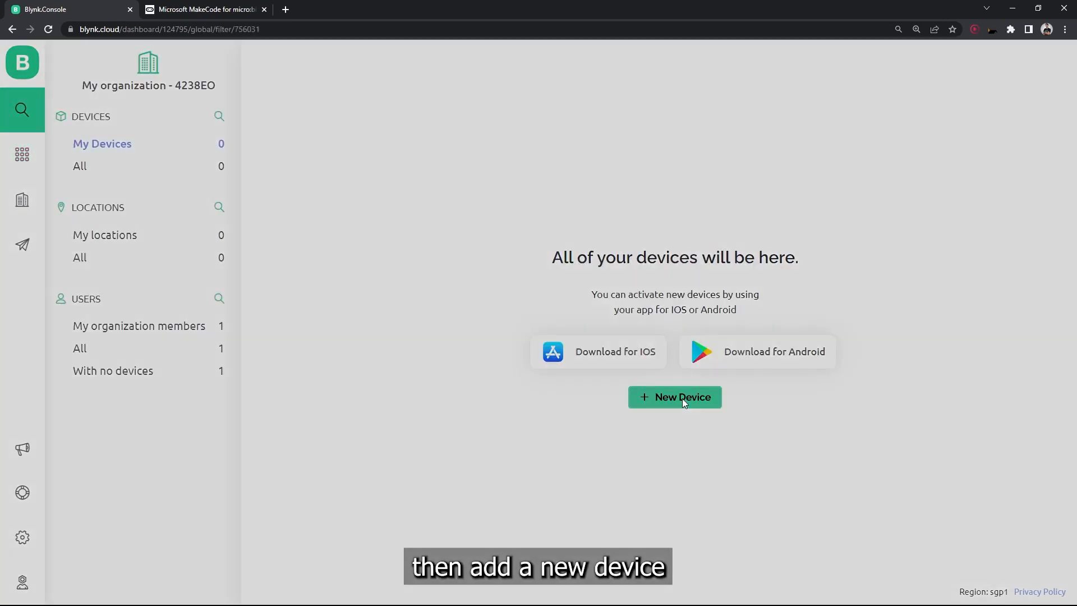
Step: Add an IoTmicrobit device from the template and copy its BLYNK_AUTH_TOKEN for MakeCode
{"action": "left_click", "coordinate": [675, 398]}
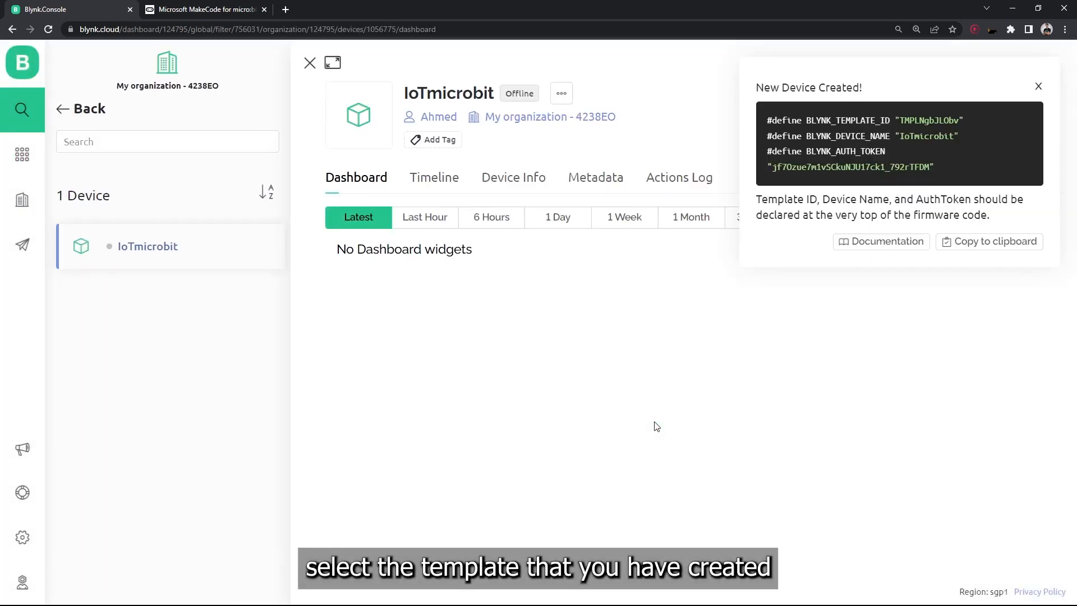
{"action": "left_click", "coordinate": [512, 177]}
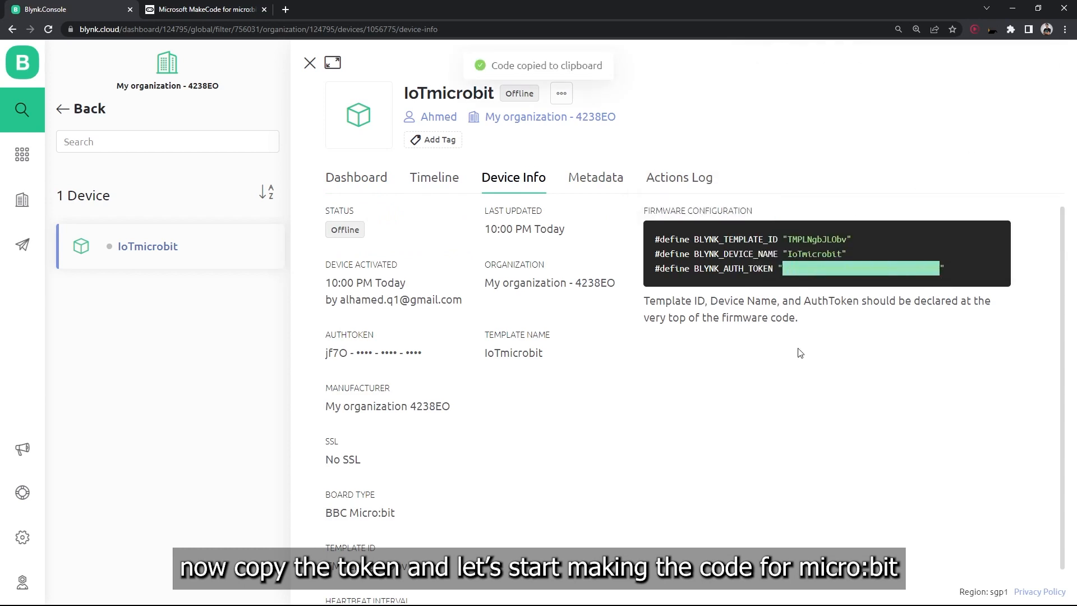
{"action": "left_click", "coordinate": [204, 9]}
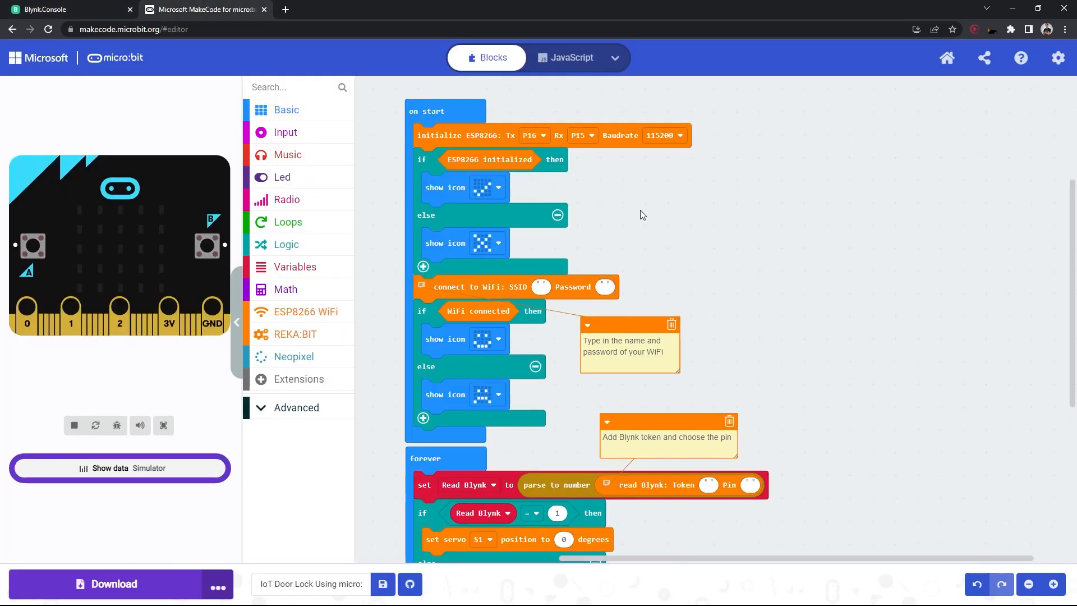
{"action": "left_click", "coordinate": [298, 378]}
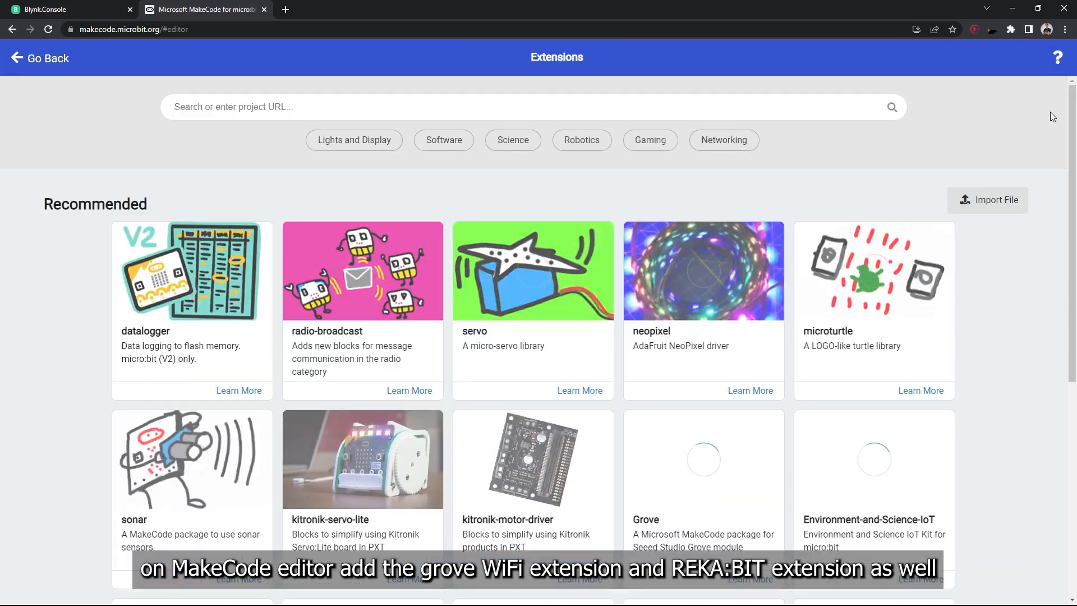
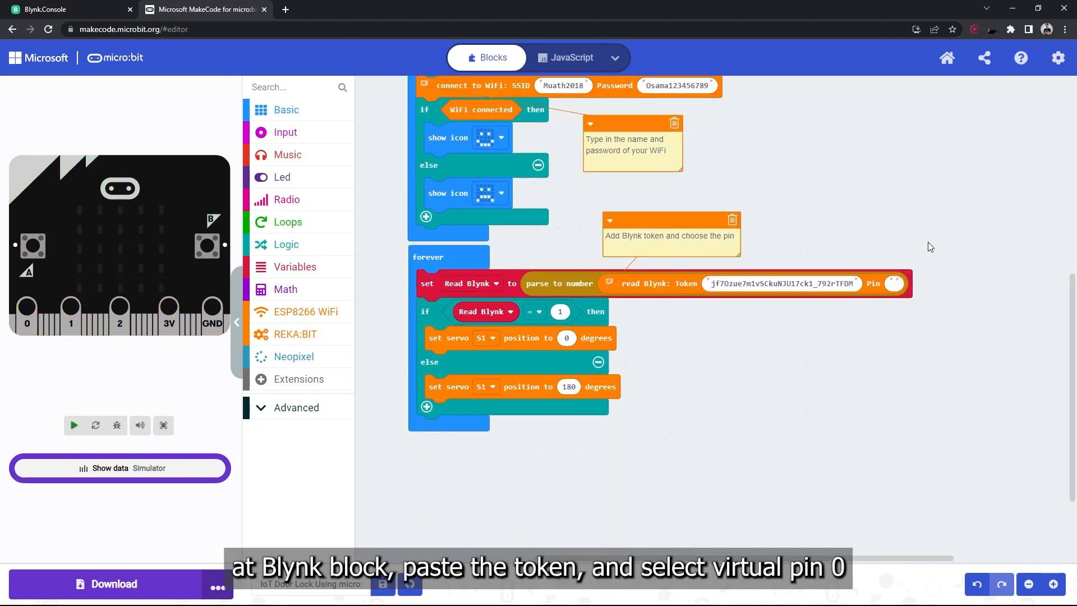
{"action": "left_click", "coordinate": [895, 283]}
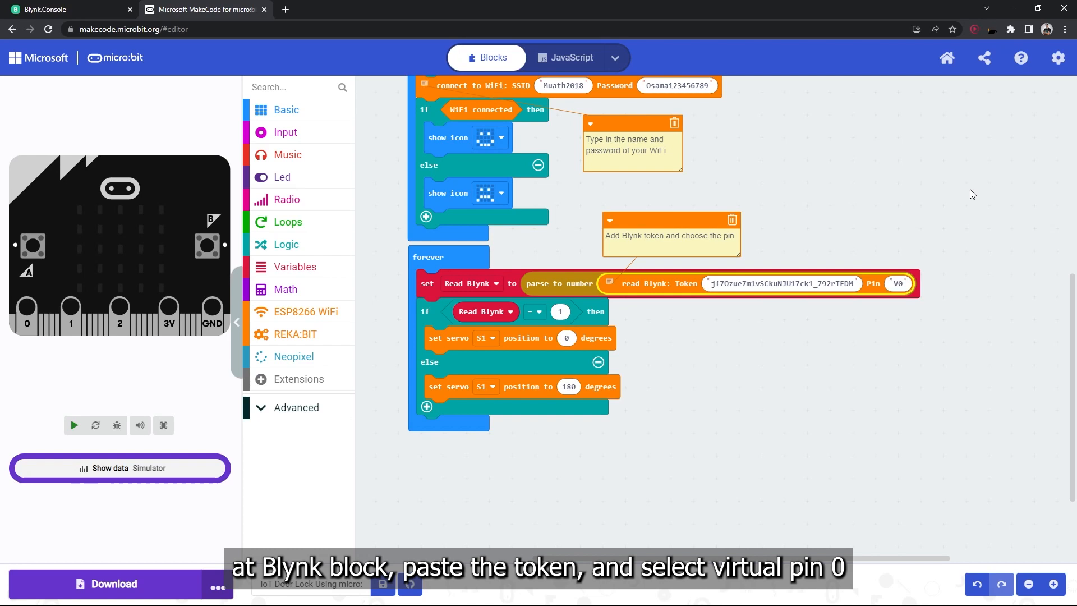
{"action": "left_click", "coordinate": [107, 584]}
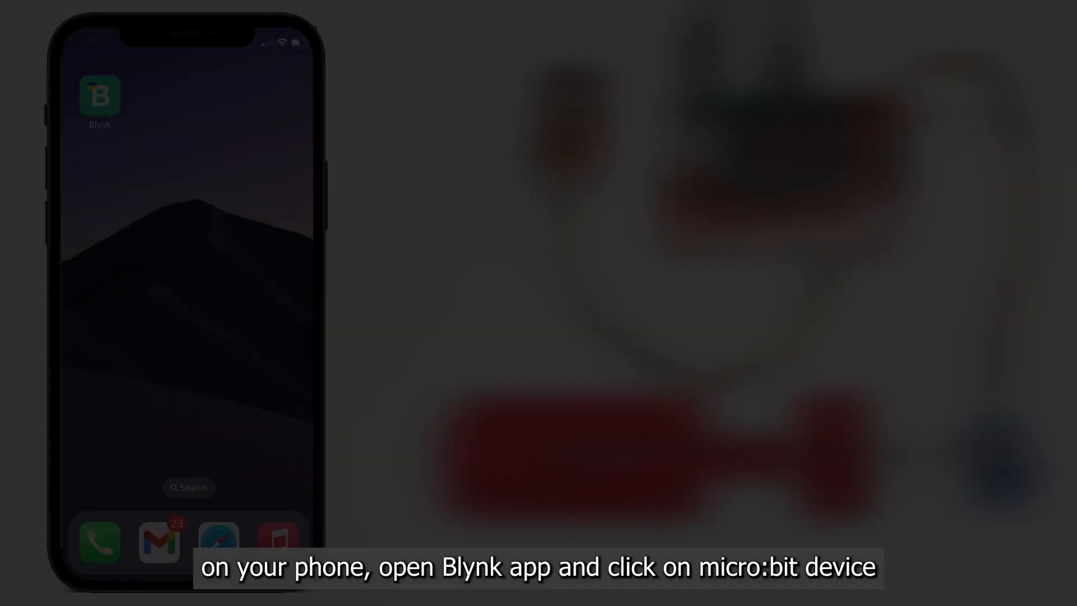
Step: On the phone, add a Button widget to the IoTmicrobit dashboard and enter its settings for Switch mode with OPEN/LOCK labels
{"action": "left_click", "coordinate": [99, 95]}
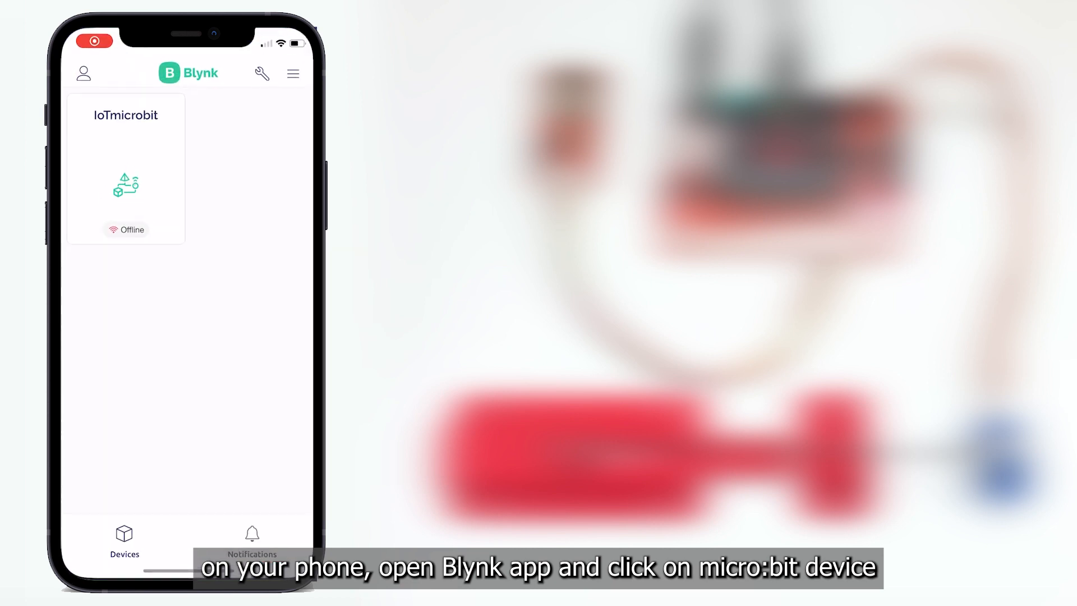
{"action": "left_click", "coordinate": [126, 169]}
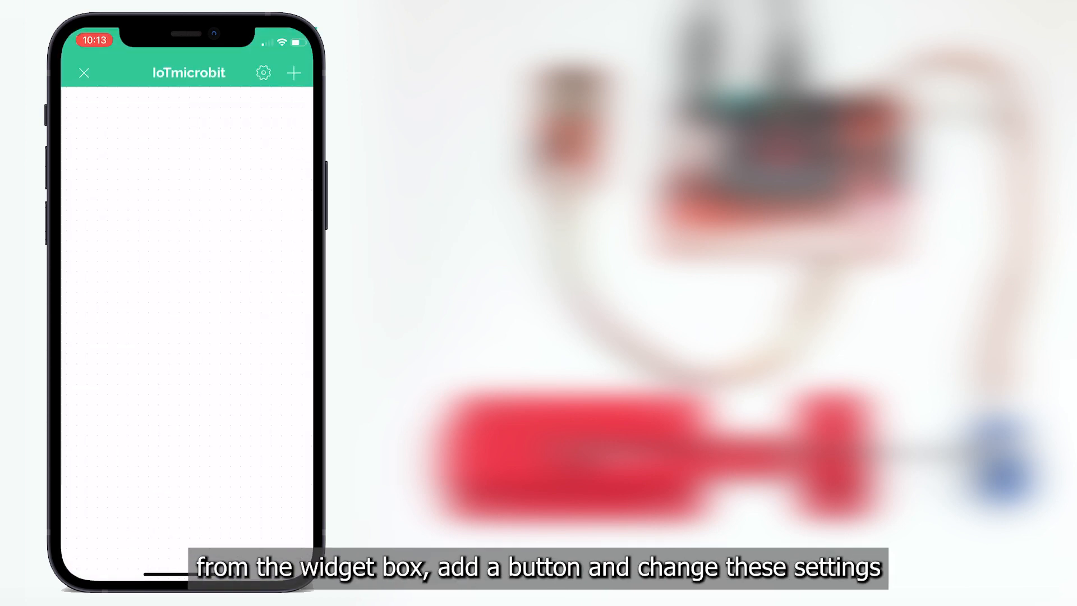
{"action": "left_click", "coordinate": [295, 73]}
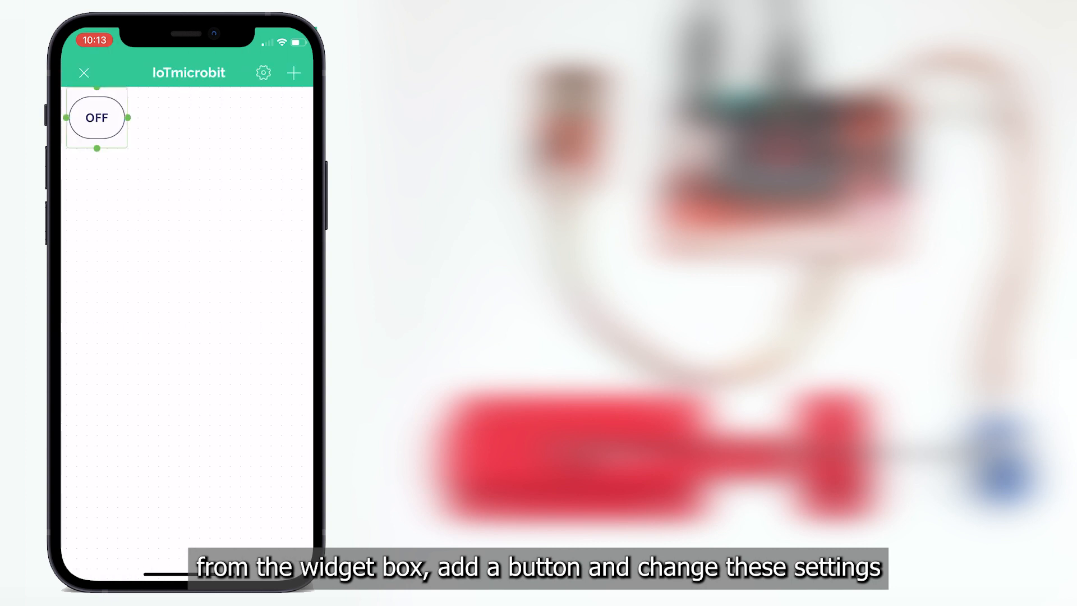
{"action": "left_click", "coordinate": [97, 118]}
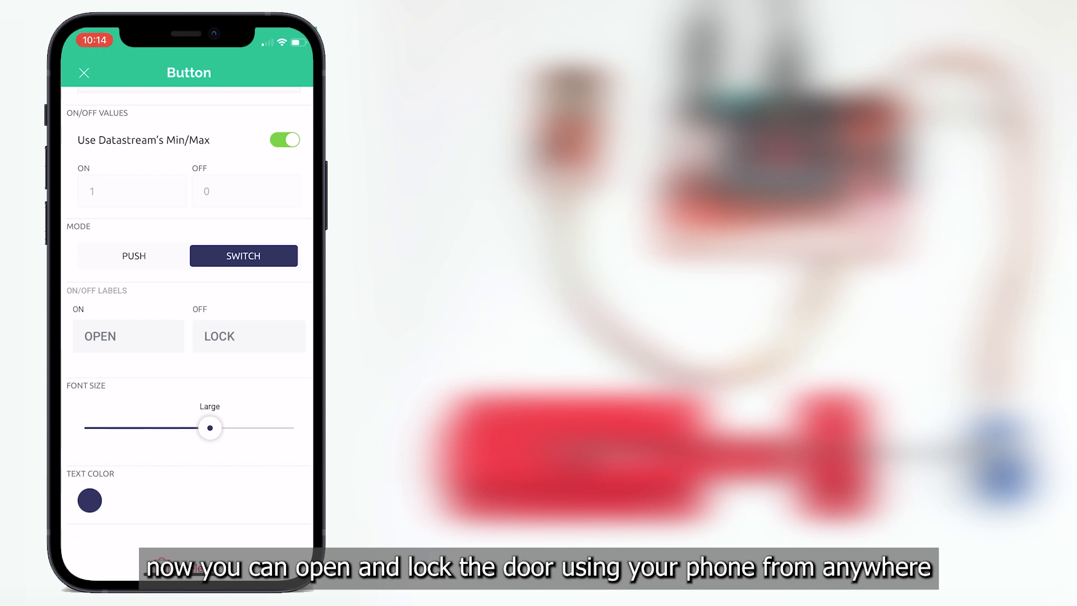